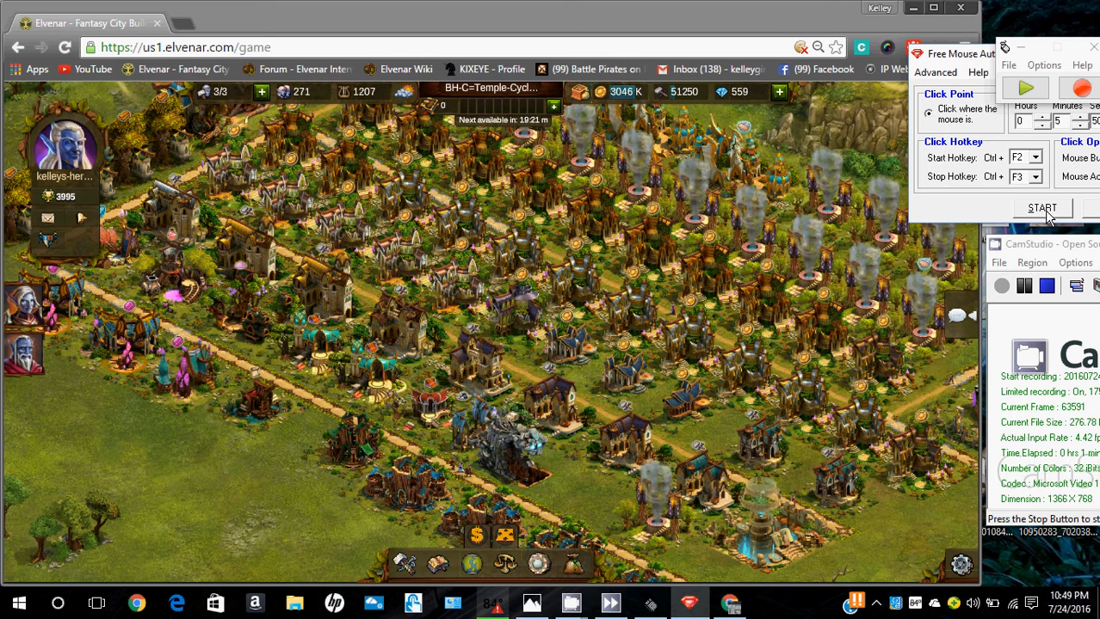
Answer No to GhostMouse's 'Save changes to GhostMouse script?' prompt
{"action": "left_click", "coordinate": [1043, 208]}
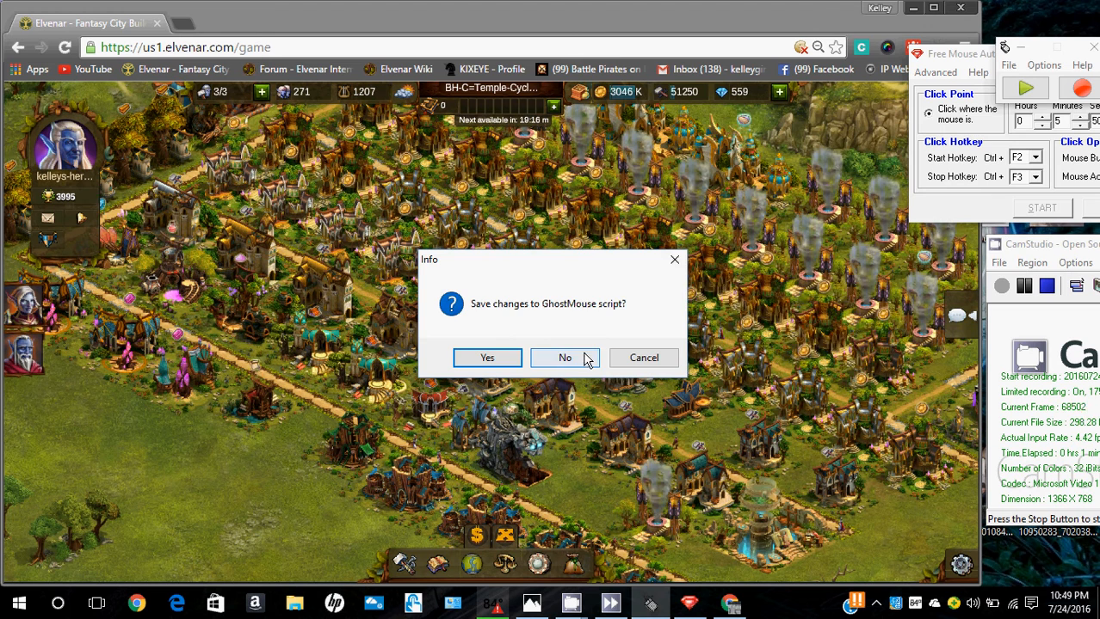
{"action": "left_click", "coordinate": [565, 358]}
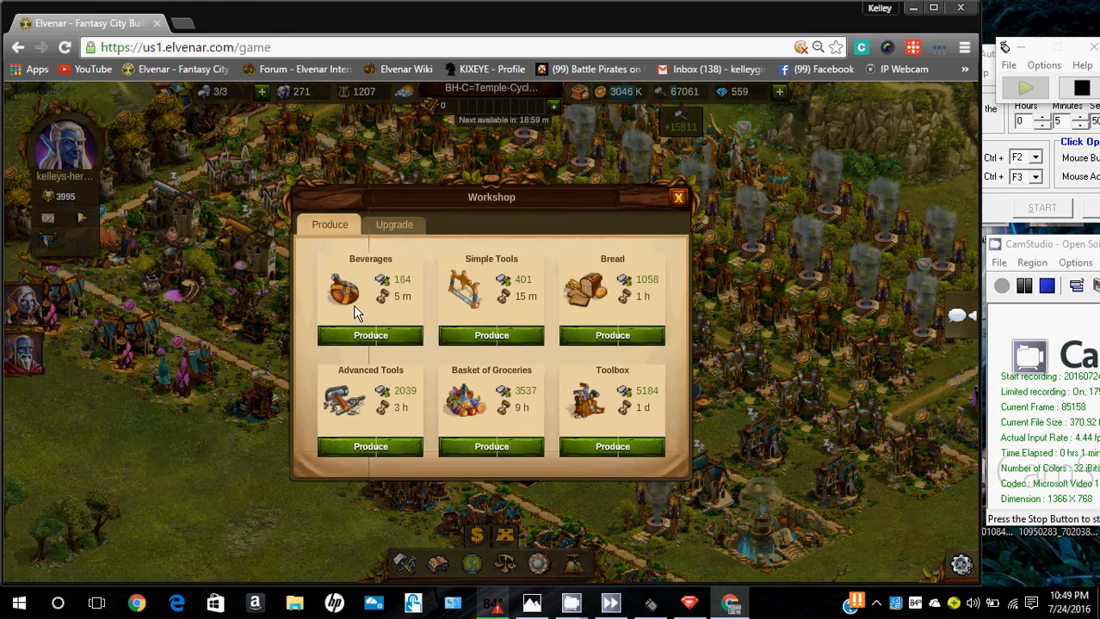
Start 5-minute Beverages productions in the first two Workshops
{"action": "left_click", "coordinate": [678, 196]}
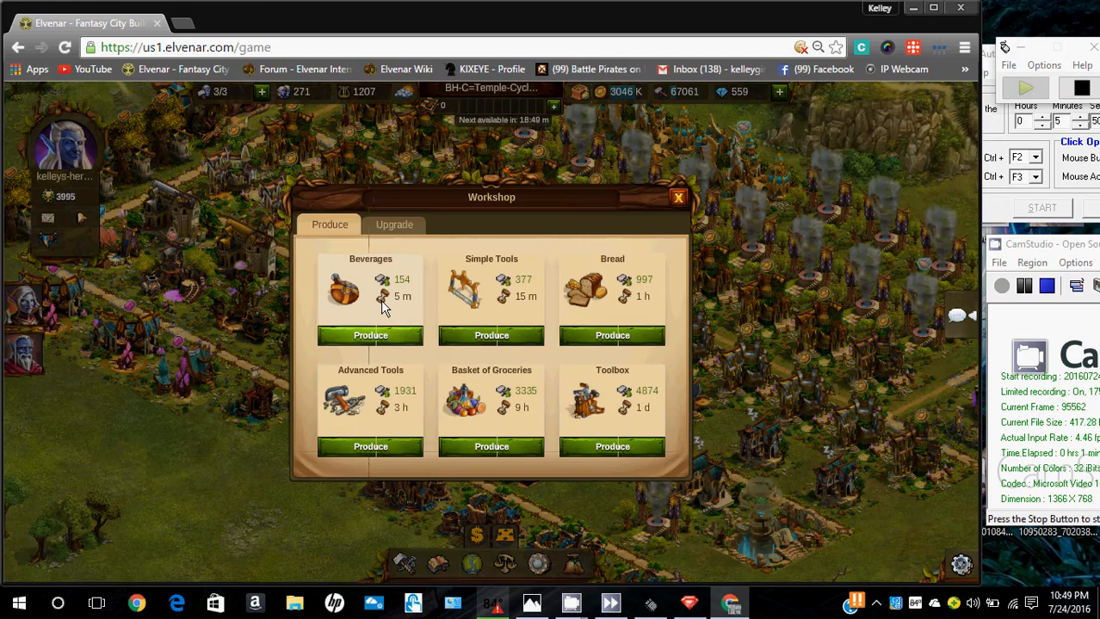
{"action": "left_click", "coordinate": [678, 196]}
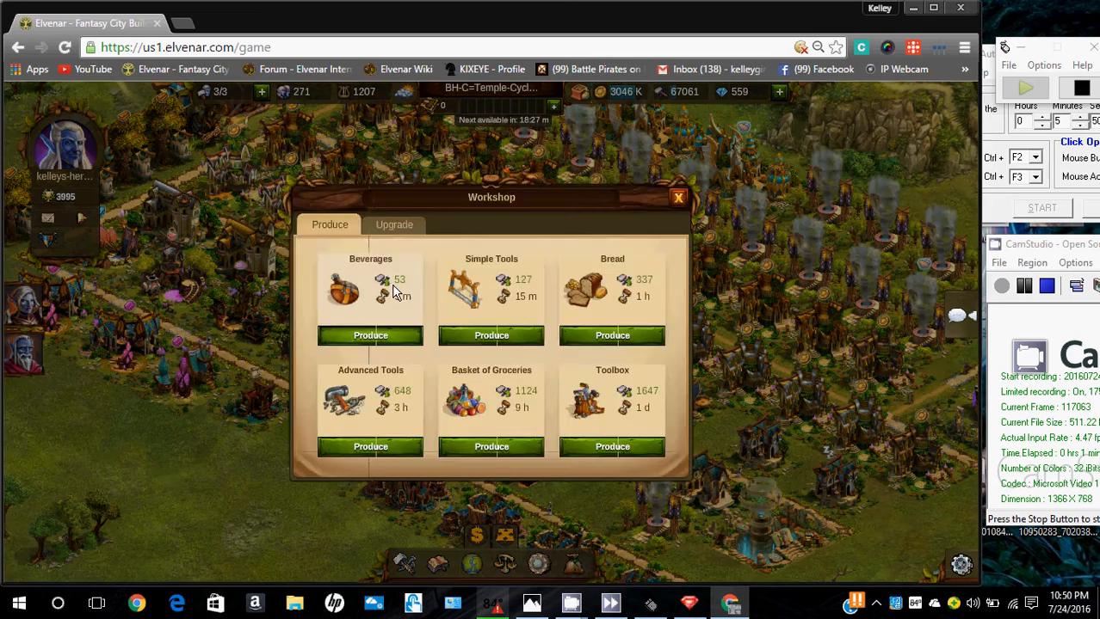
Start Beverages in the last Workshop, close the panel and return GhostMouse to Normal mode
{"action": "left_click", "coordinate": [678, 196]}
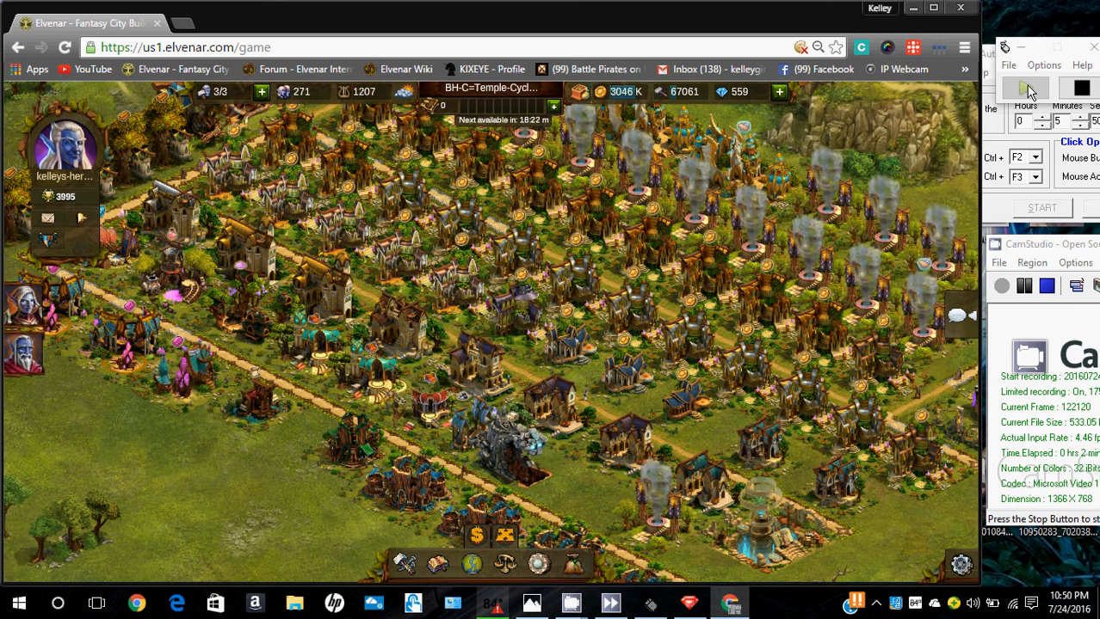
{"action": "left_click", "coordinate": [1081, 88]}
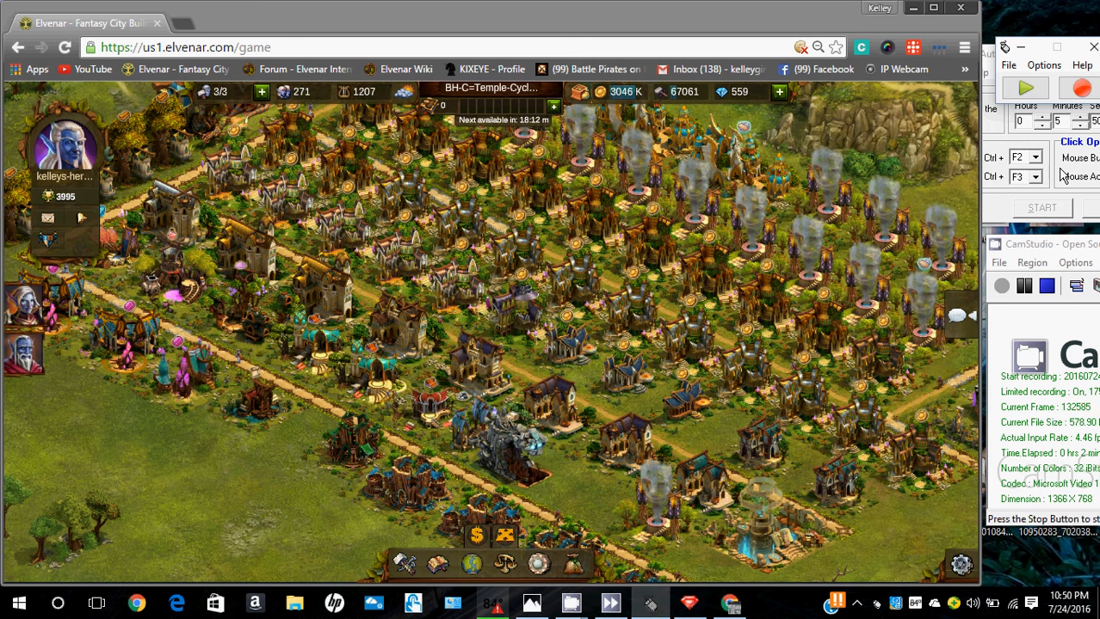
{"action": "left_click", "coordinate": [1024, 88]}
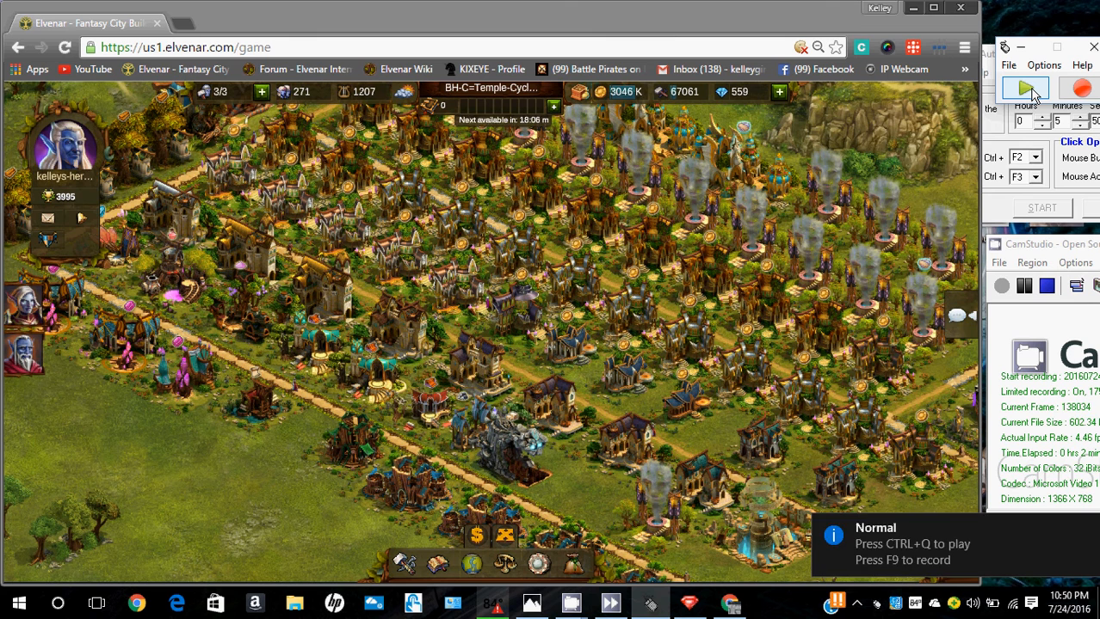